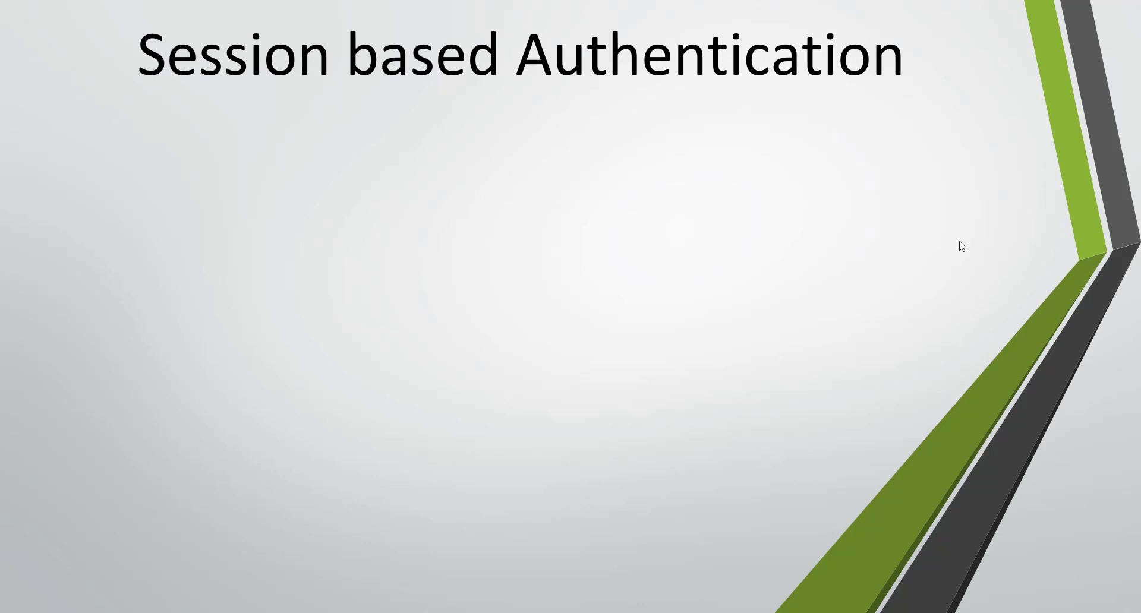
type("When user login into a application , a session gets created")
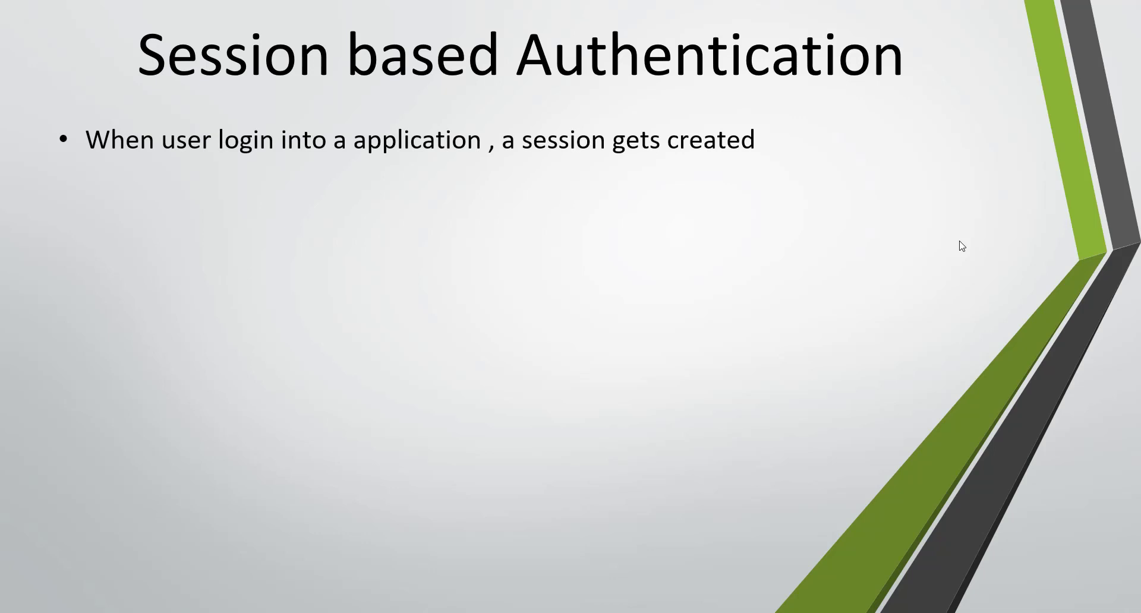
type("During this session, user can perform operation")
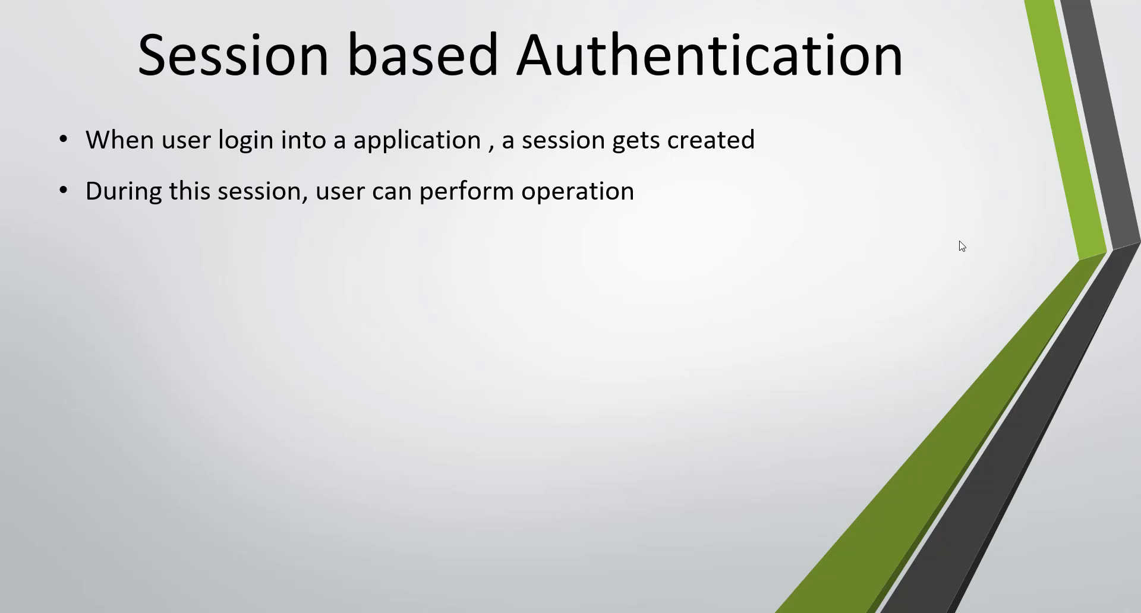
type("Once logout, the session is terminated and user cannot do any operation in application.")
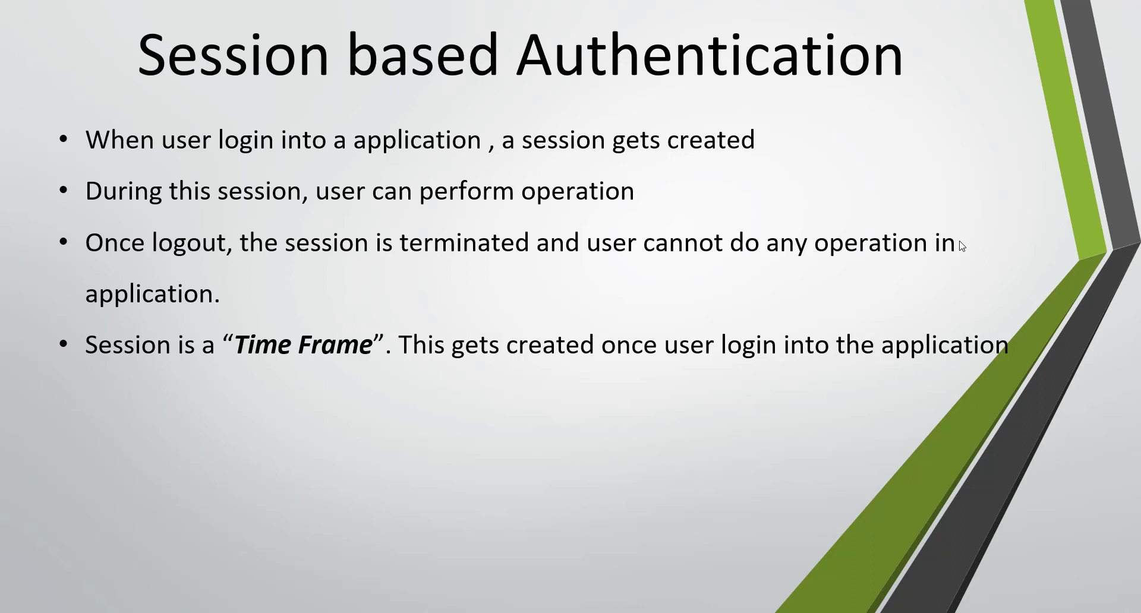
type("This \"Time Frame\", become invalid, once user logout or timeout happened")
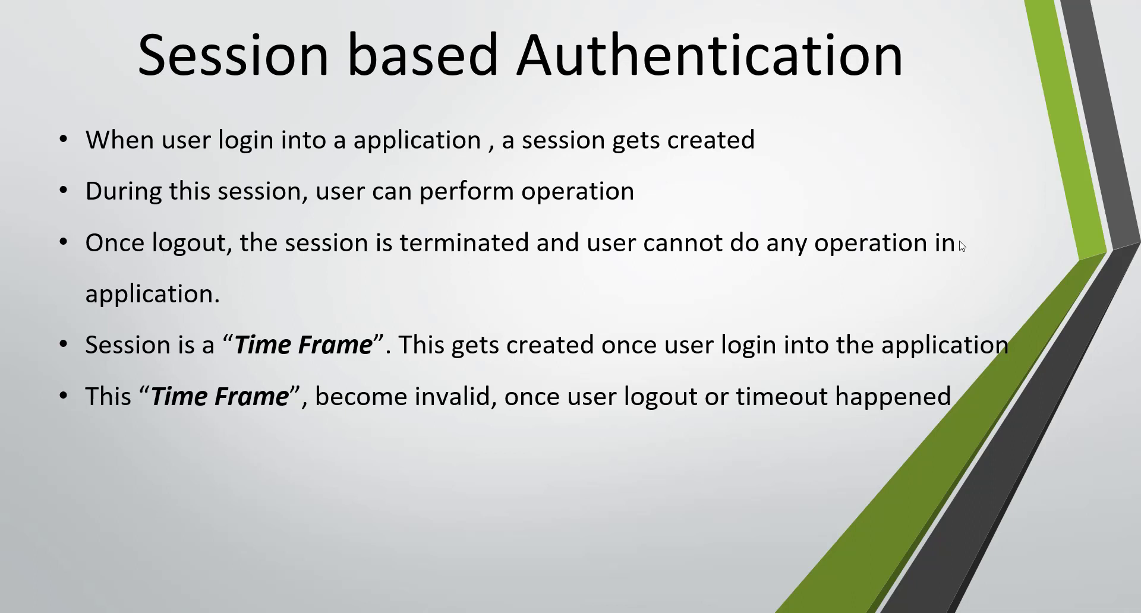